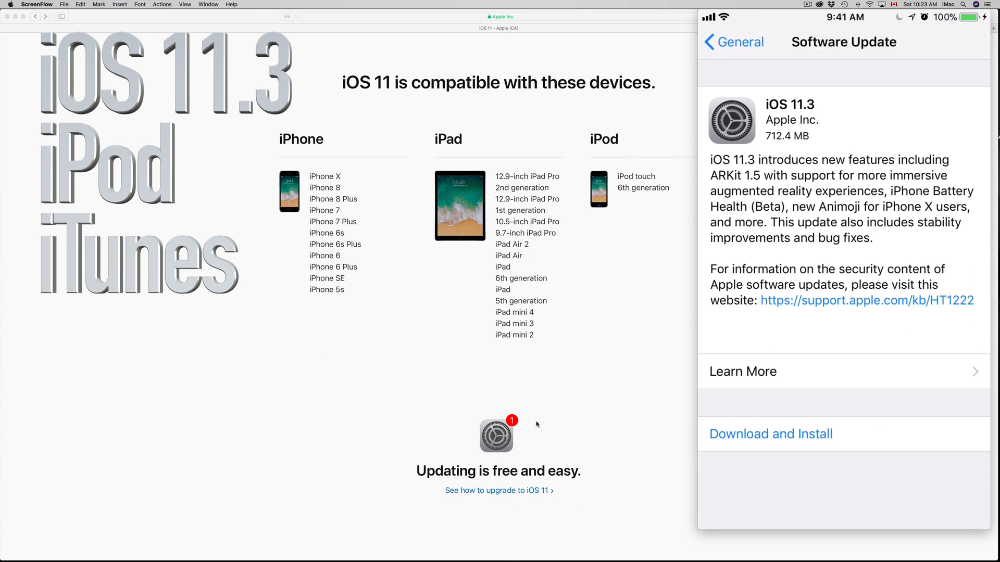
{"action": "mouse_move", "coordinate": [546, 424]}
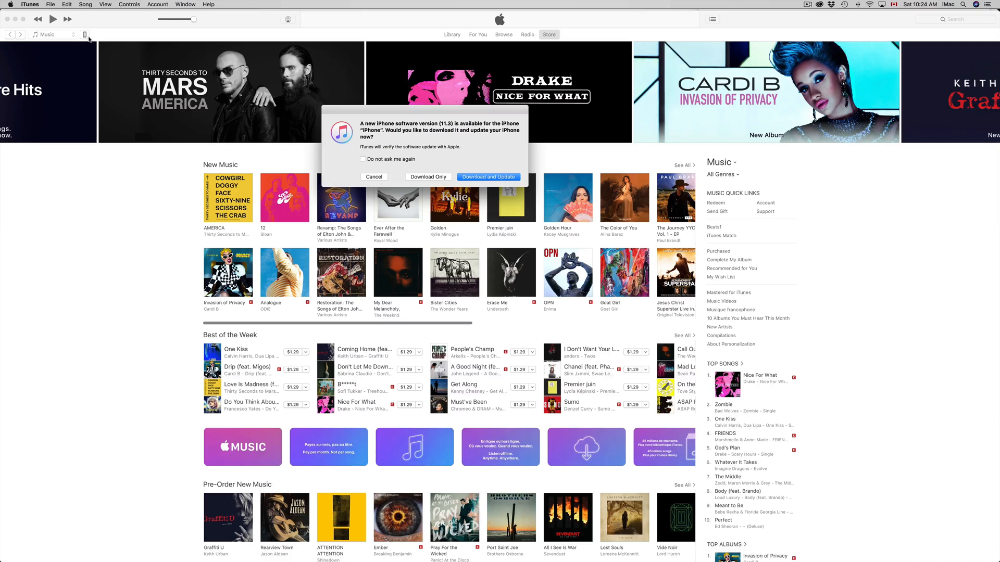
{"action": "mouse_move", "coordinate": [112, 24]}
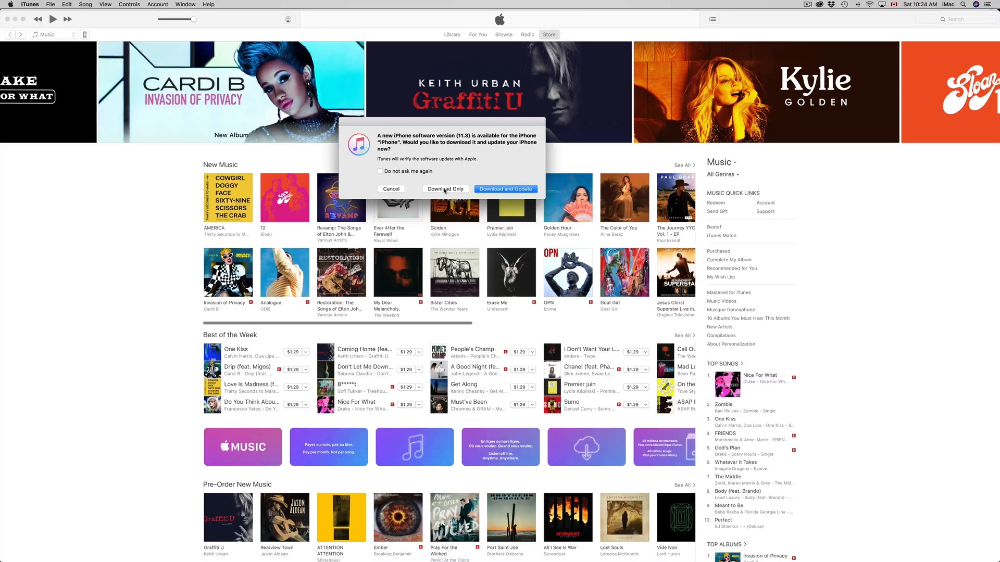
Choose Download Only for iOS 11.3, skip the release notes, and agree to the license
{"action": "left_click", "coordinate": [391, 188]}
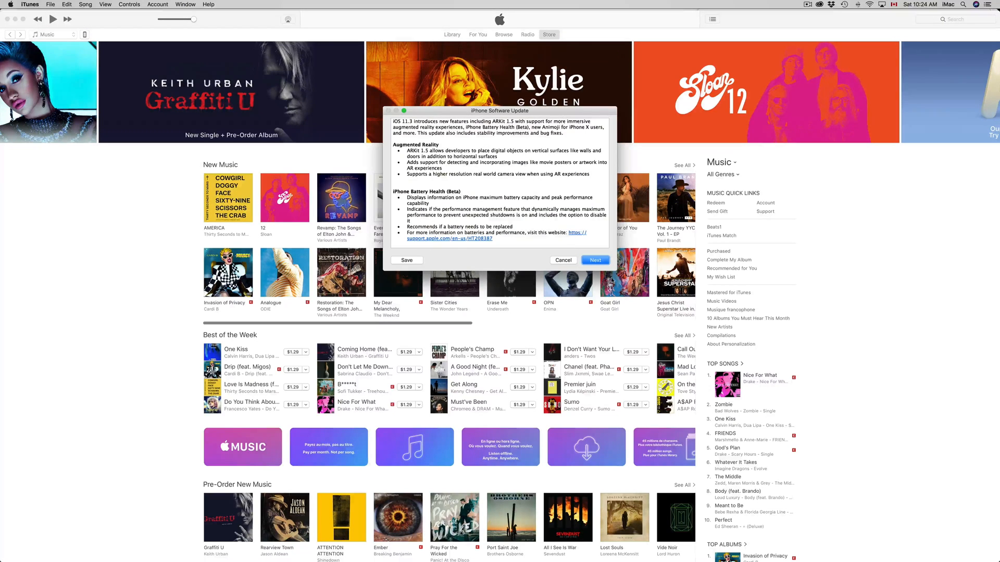
{"action": "left_click", "coordinate": [594, 260]}
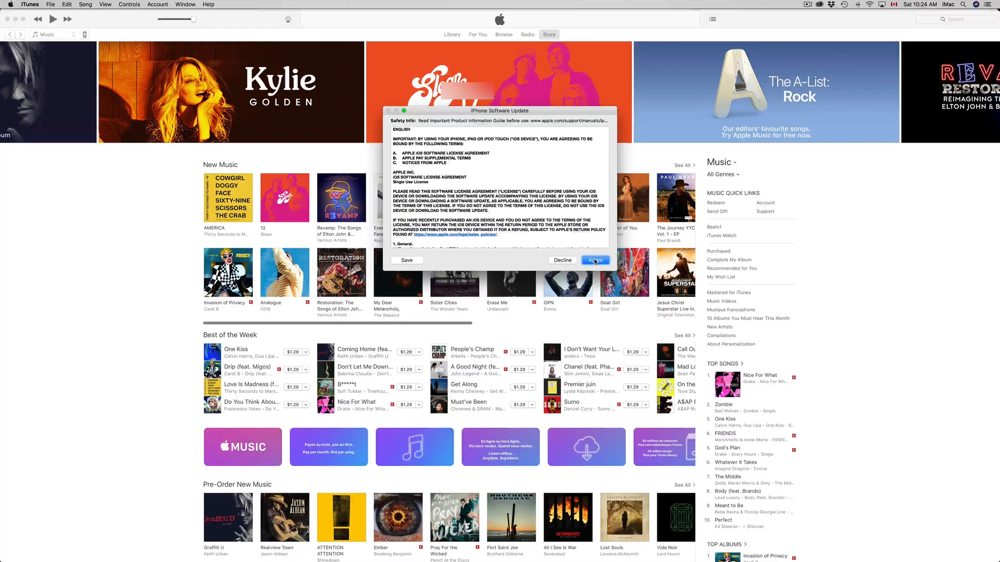
{"action": "left_click", "coordinate": [594, 261]}
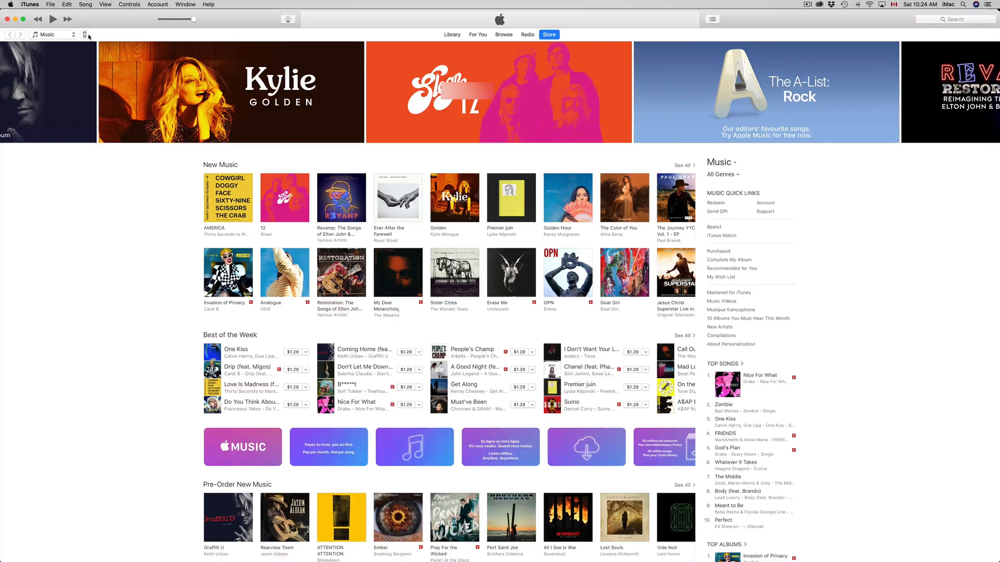
Open the iPhone 6s Summary page from the device icon in the toolbar
{"action": "left_click", "coordinate": [85, 34]}
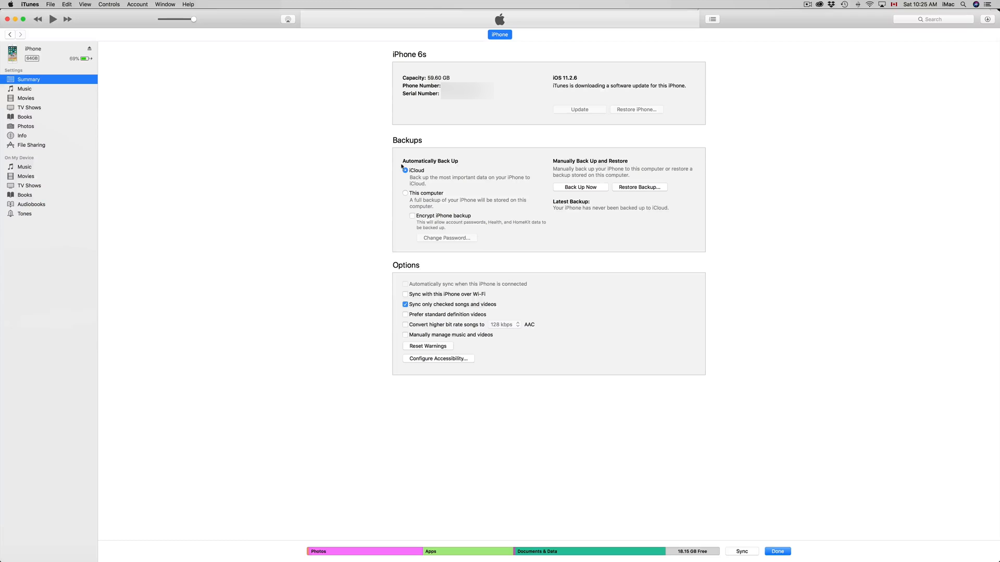
Switch automatic backups from iCloud to This computer and apply the change
{"action": "left_click", "coordinate": [405, 193]}
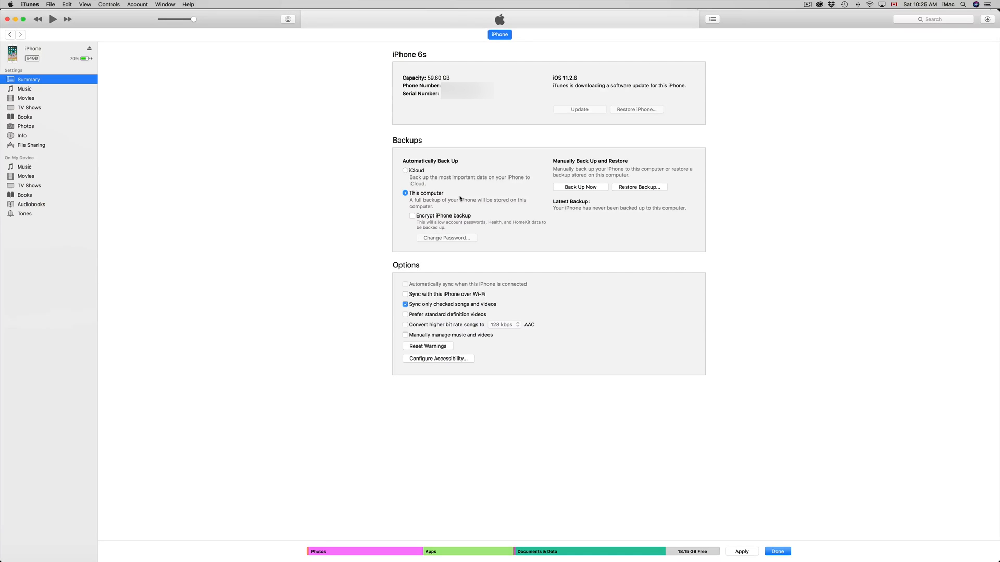
{"action": "mouse_move", "coordinate": [452, 196]}
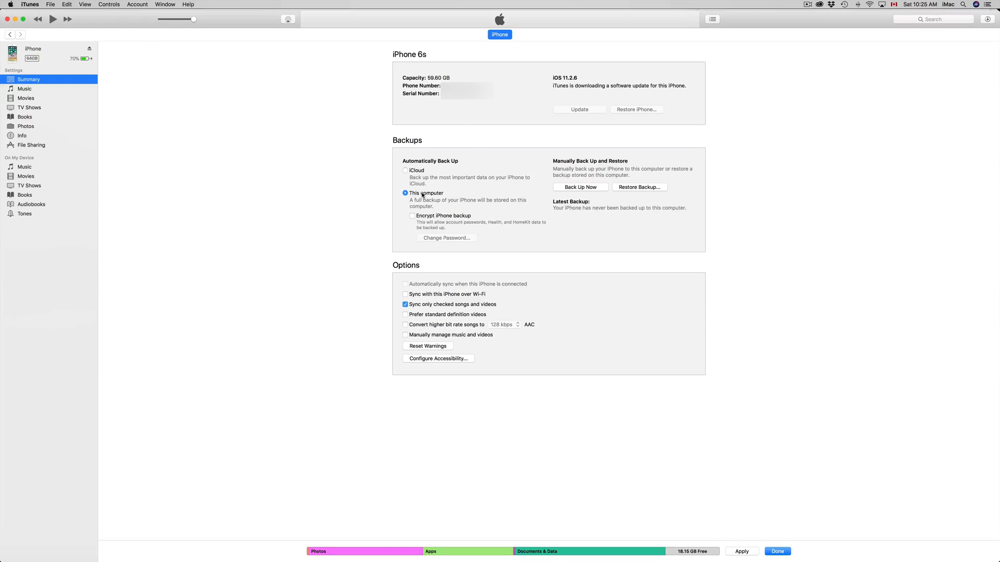
{"action": "mouse_move", "coordinate": [437, 207]}
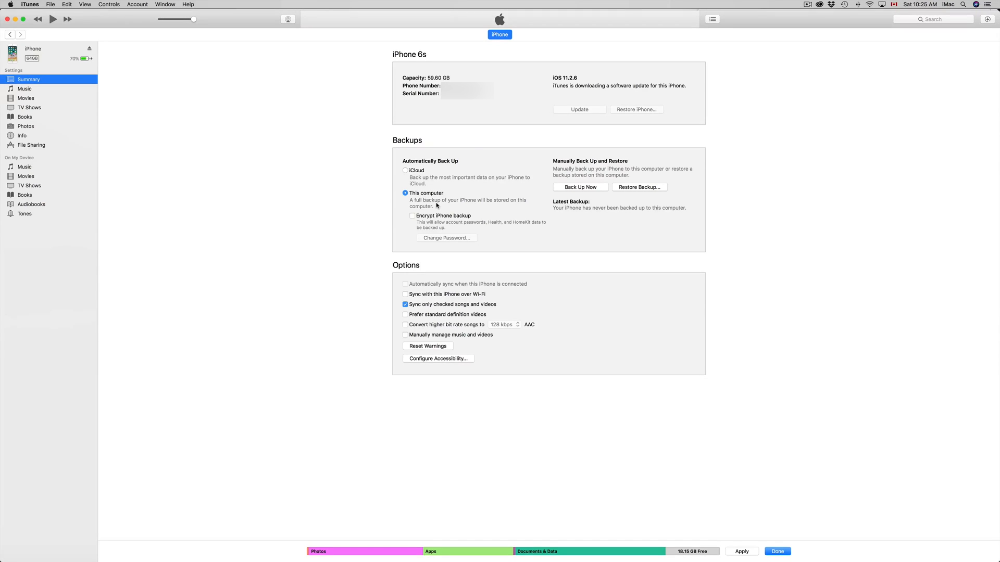
{"action": "mouse_move", "coordinate": [472, 196]}
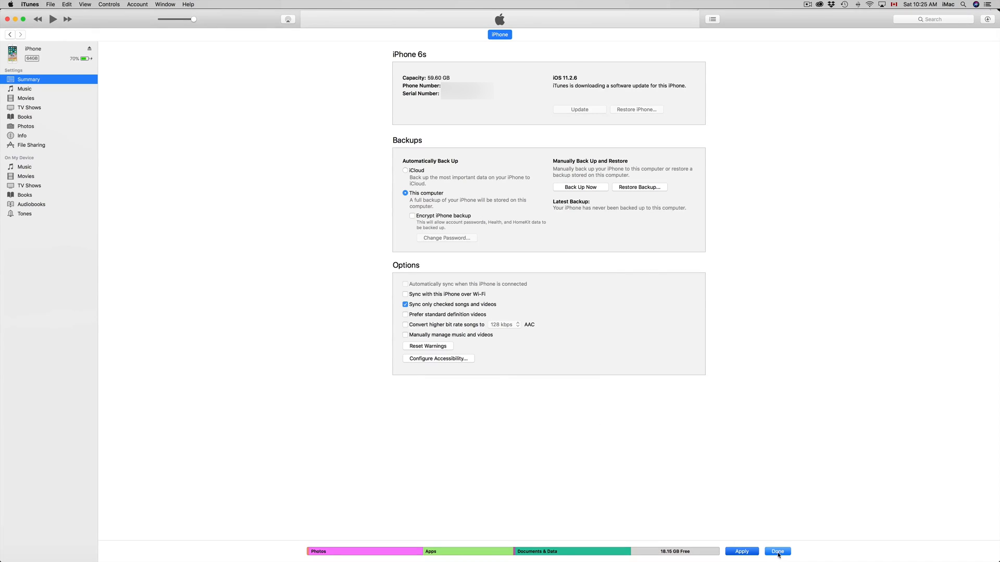
{"action": "left_click", "coordinate": [776, 551]}
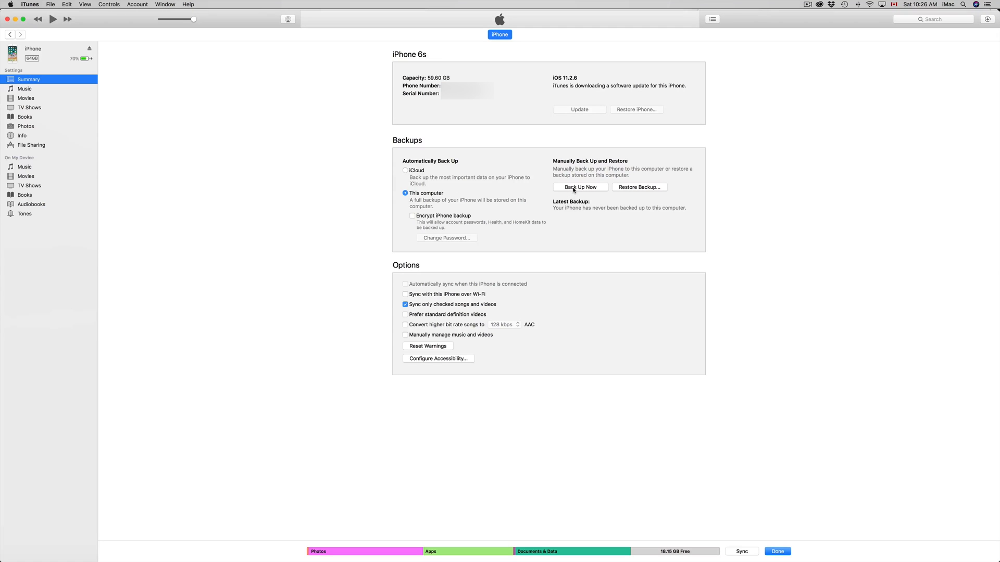
Start a manual Back Up Now of the iPhone 6s to this computer
{"action": "left_click", "coordinate": [580, 187]}
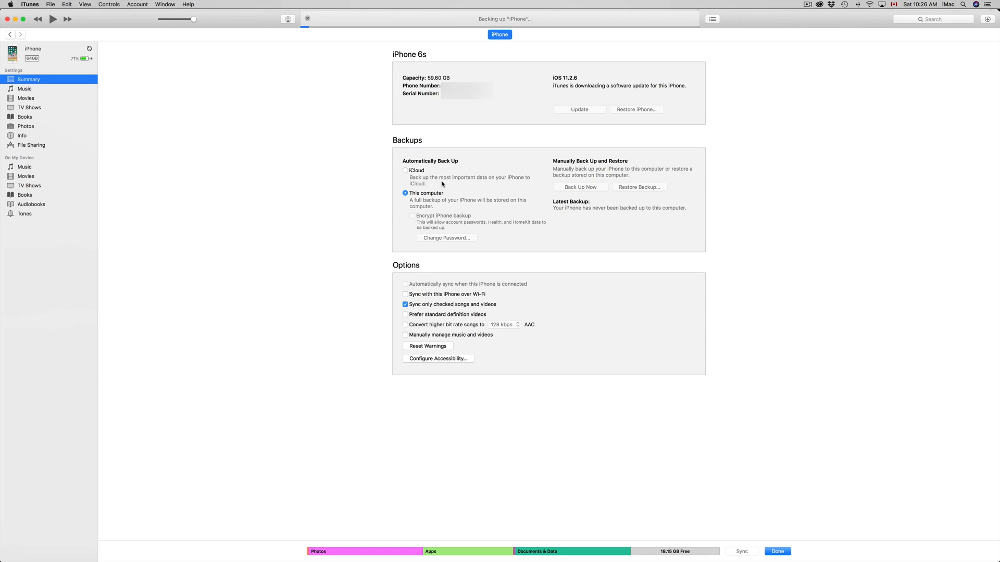
{"action": "mouse_move", "coordinate": [537, 294]}
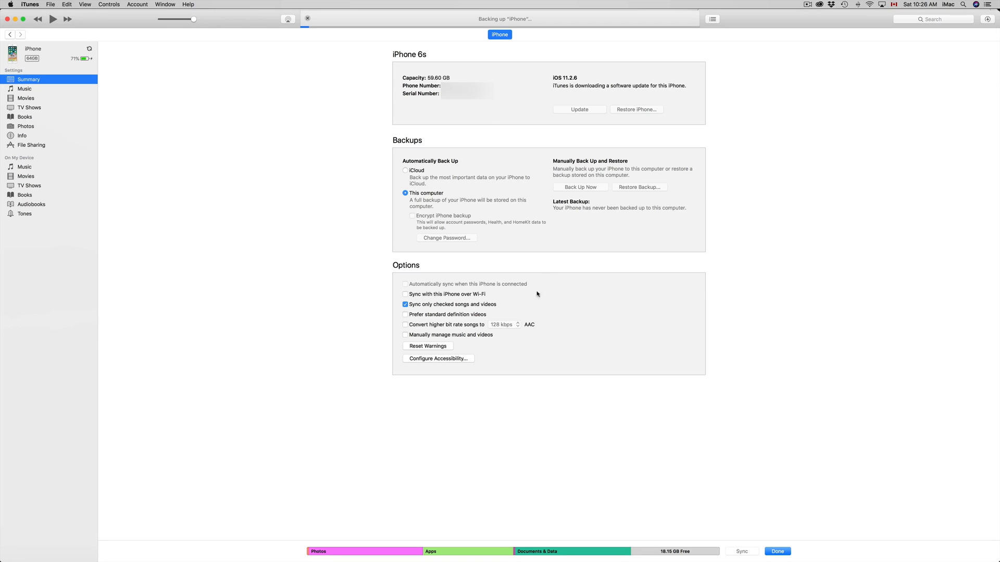
{"action": "mouse_move", "coordinate": [494, 235]}
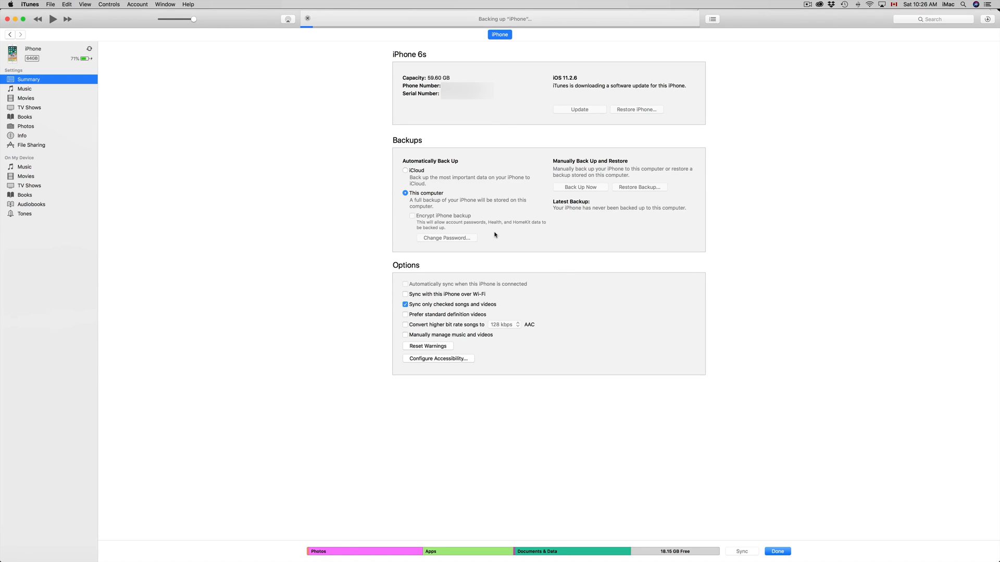
{"action": "mouse_move", "coordinate": [473, 185]}
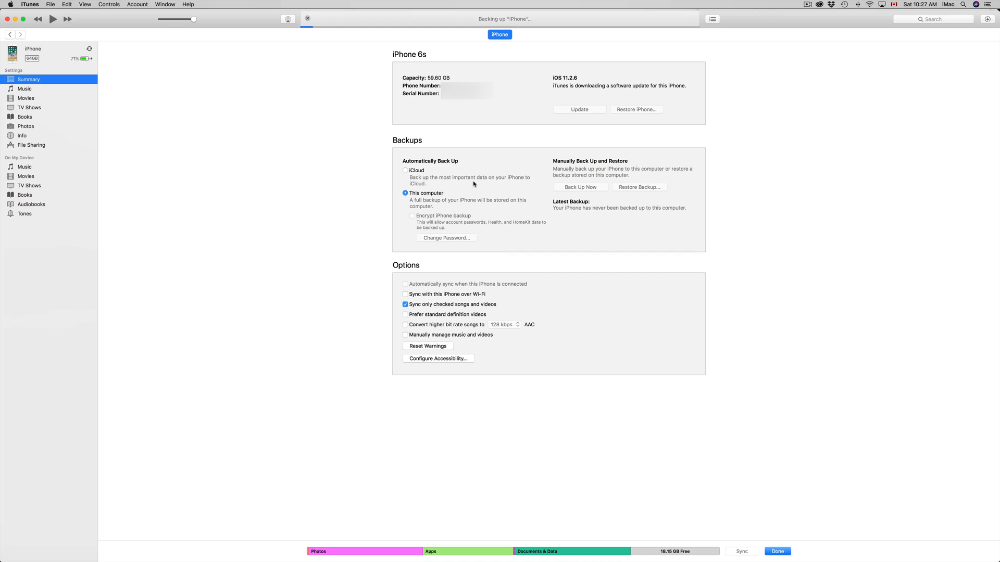
{"action": "mouse_move", "coordinate": [533, 141]}
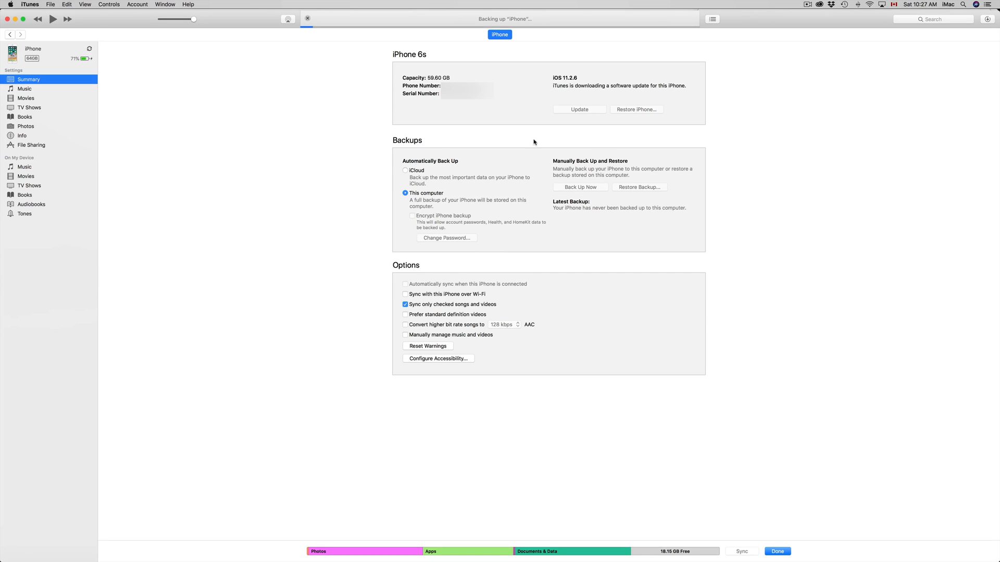
{"action": "mouse_move", "coordinate": [679, 127]}
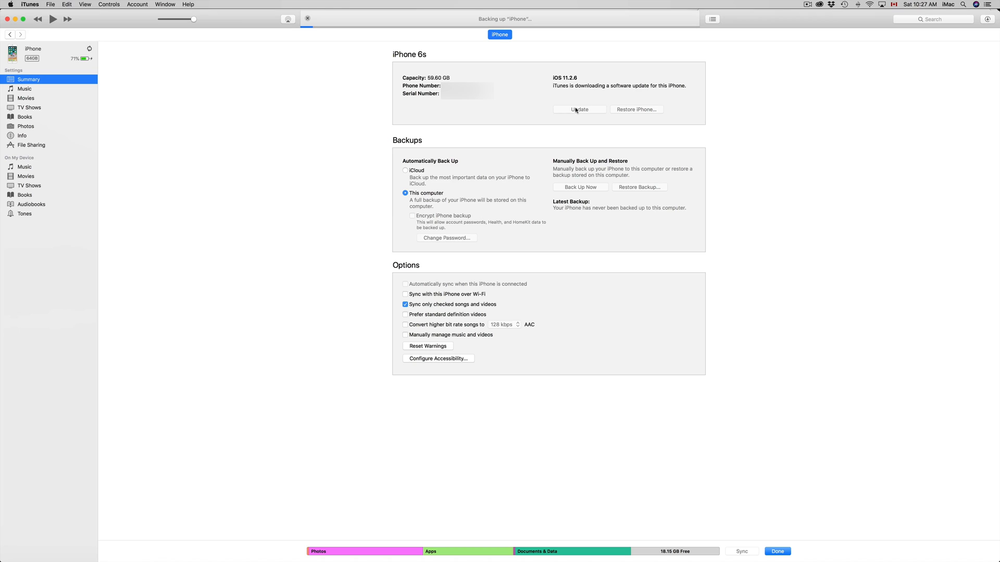
{"action": "mouse_move", "coordinate": [579, 115]}
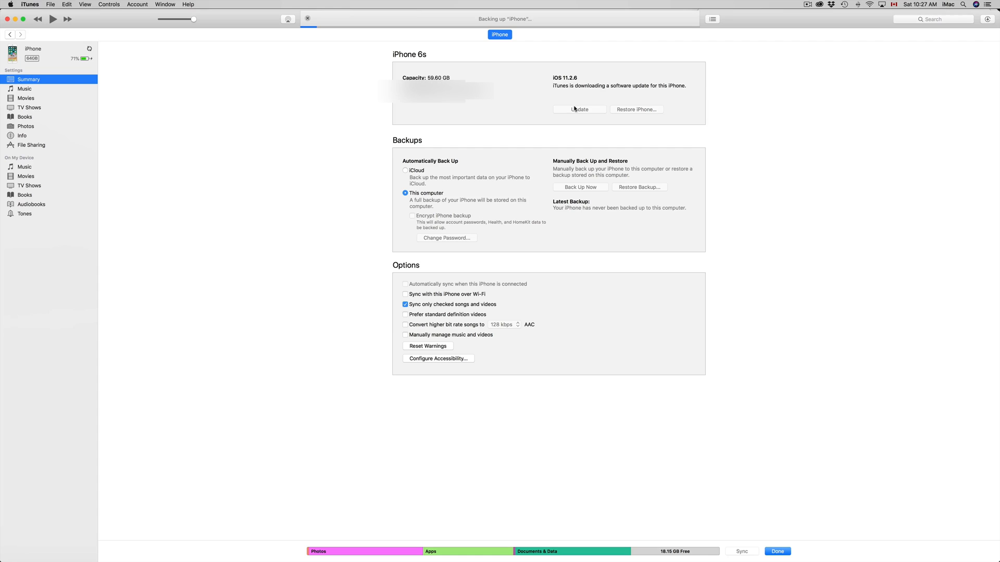
Start the iPhone software update and continue past the passcode prompt
{"action": "left_click", "coordinate": [579, 109]}
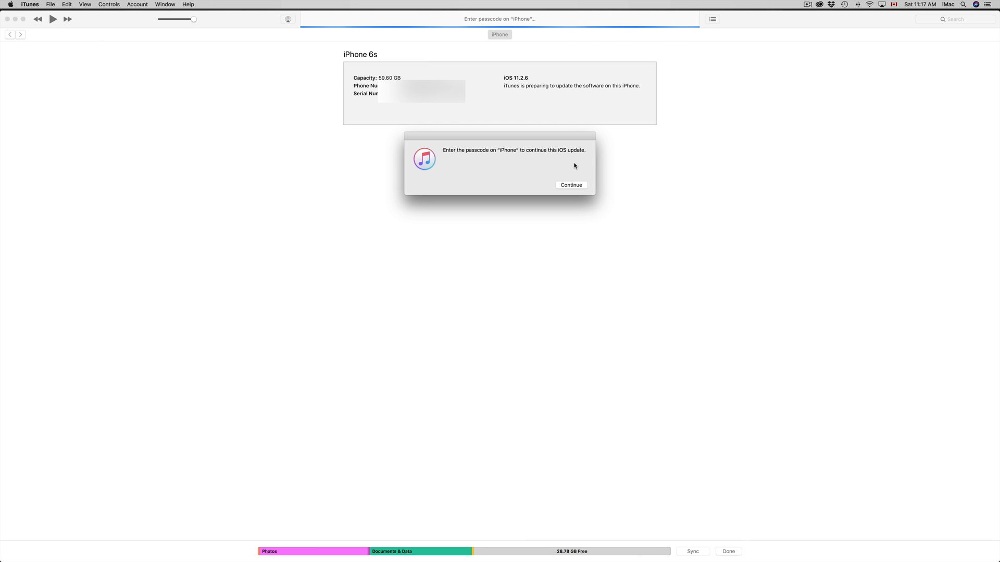
{"action": "left_click", "coordinate": [570, 185]}
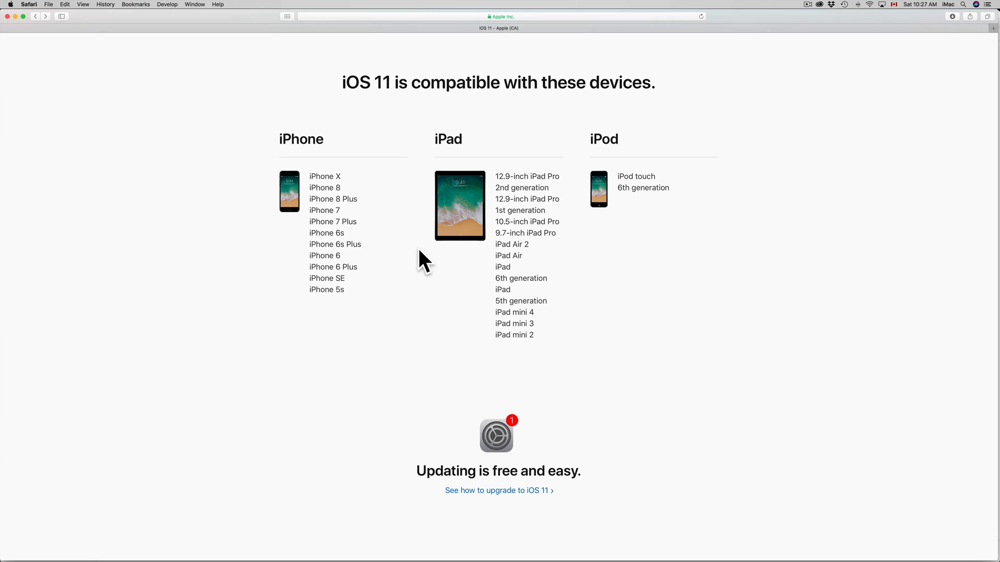
{"action": "mouse_move", "coordinate": [349, 162]}
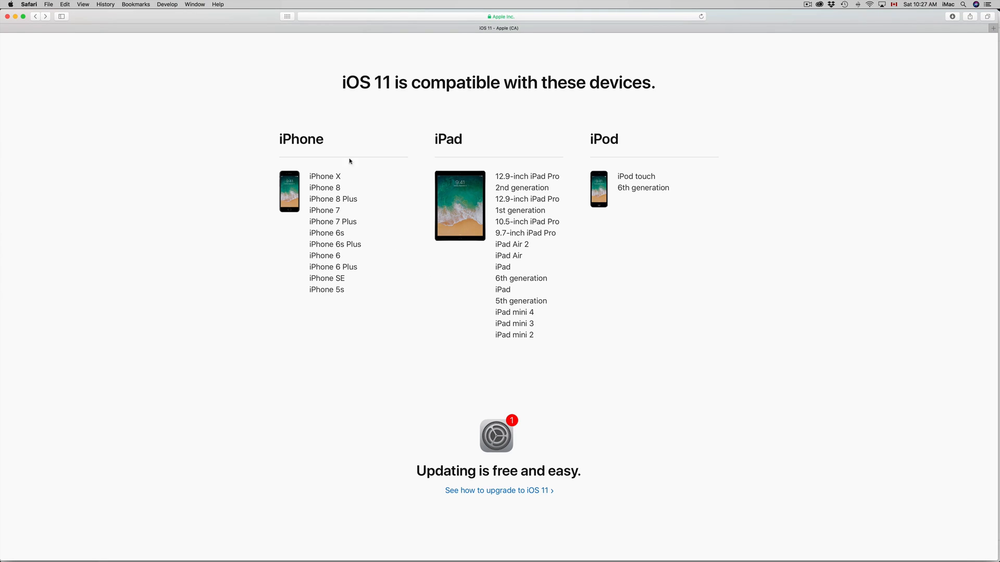
{"action": "mouse_move", "coordinate": [528, 379]}
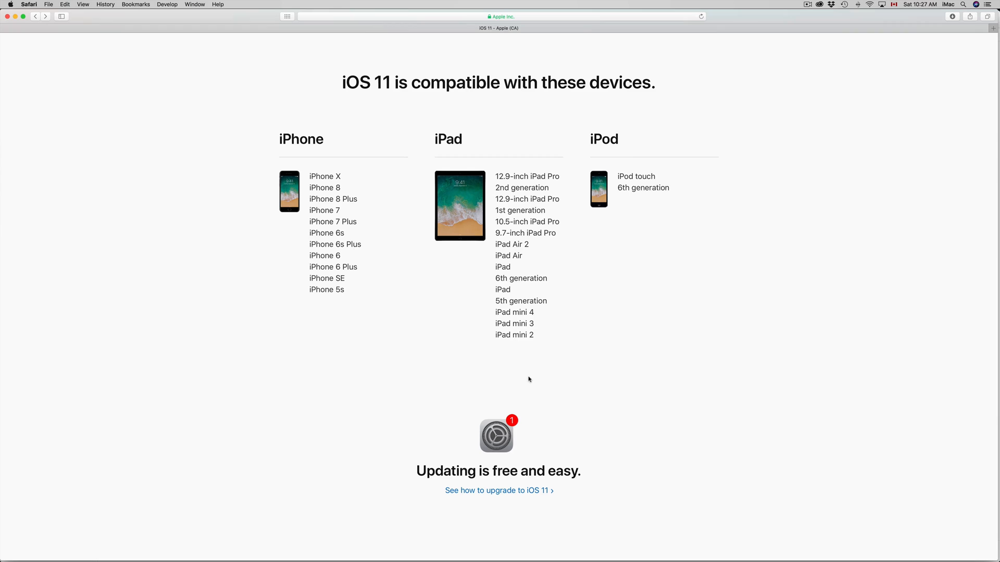
{"action": "mouse_move", "coordinate": [466, 369]}
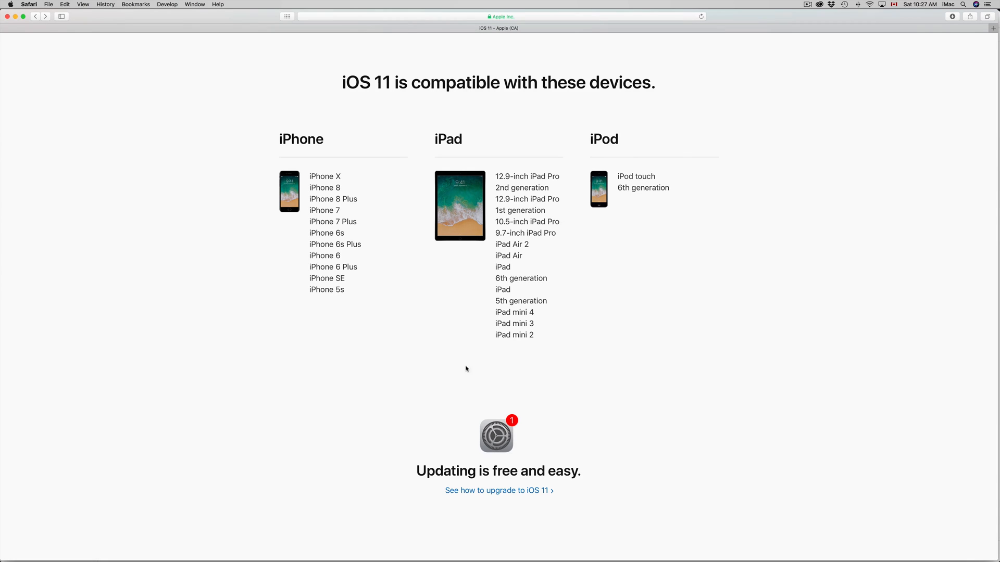
{"action": "mouse_move", "coordinate": [506, 165]}
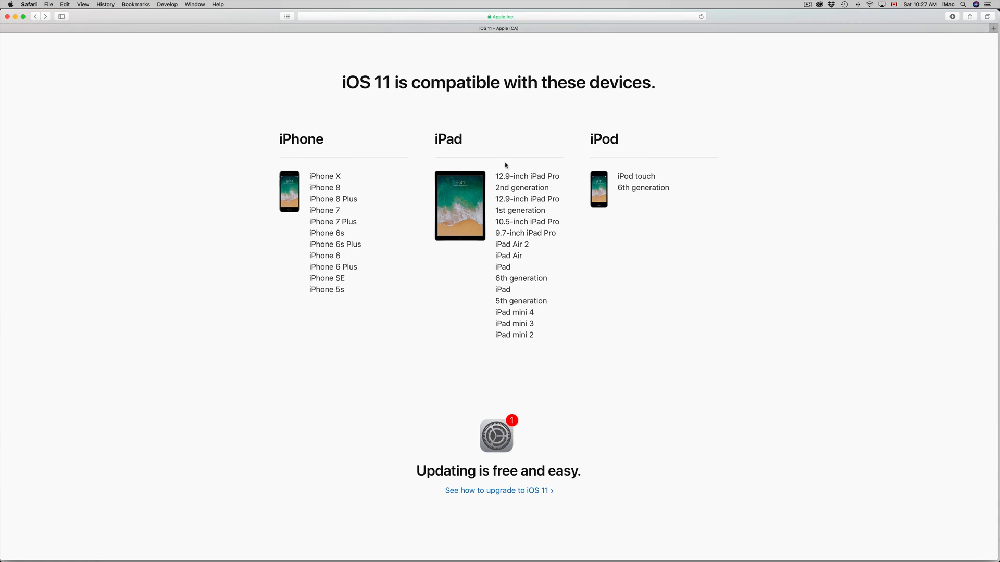
{"action": "mouse_move", "coordinate": [598, 154]}
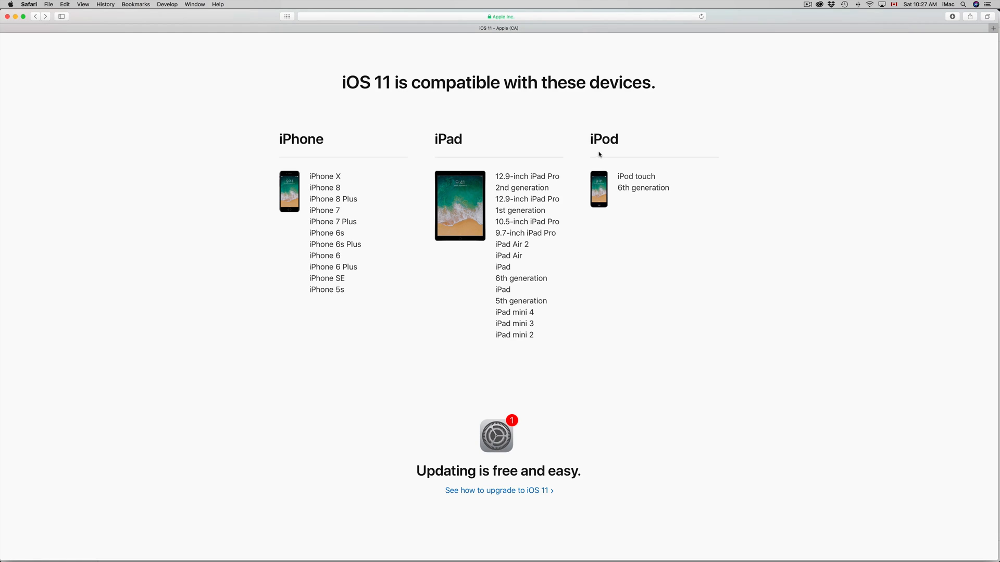
{"action": "mouse_move", "coordinate": [530, 346]}
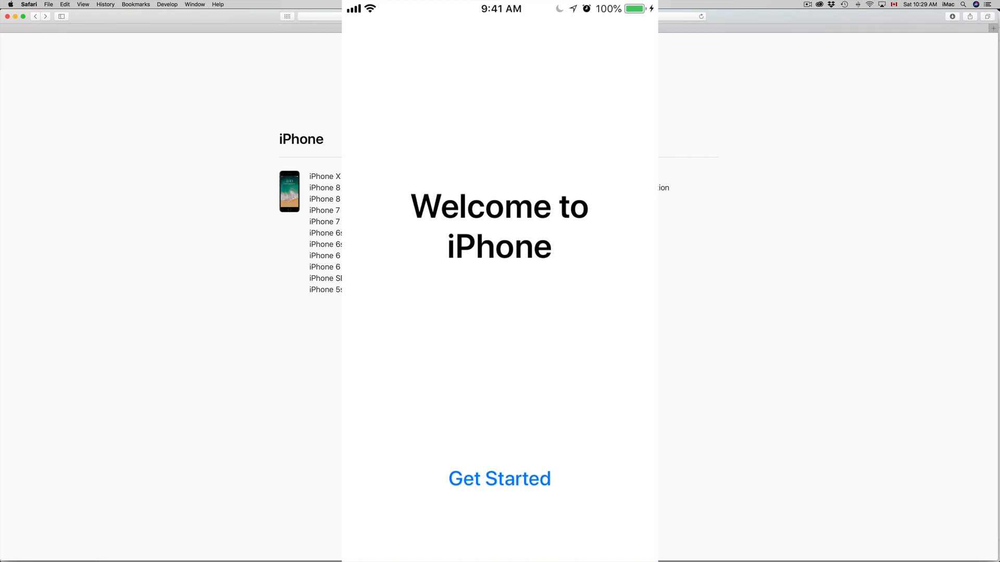
Tap Get Started on the iPhone's Welcome screen to reach the home screen
{"action": "left_click", "coordinate": [499, 479]}
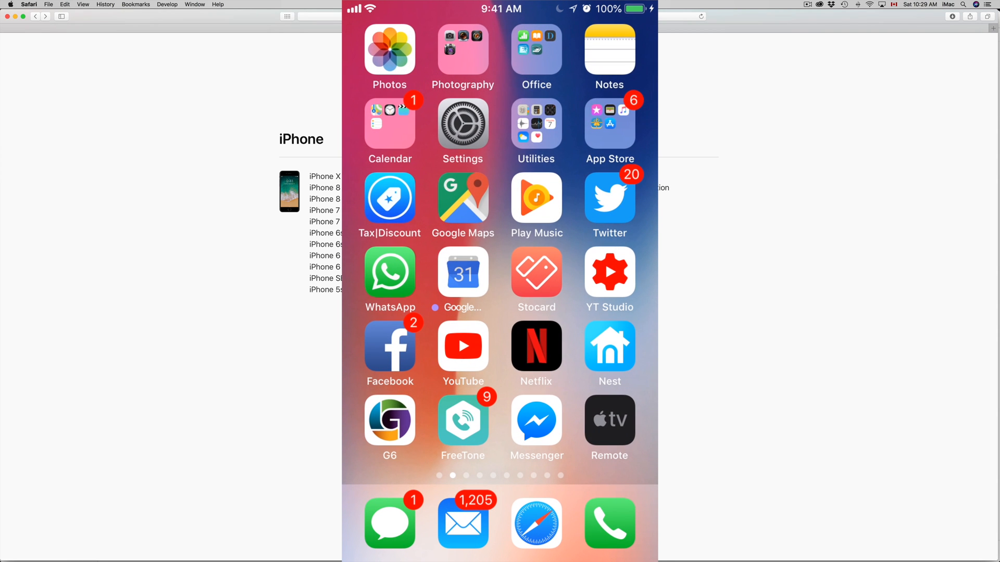